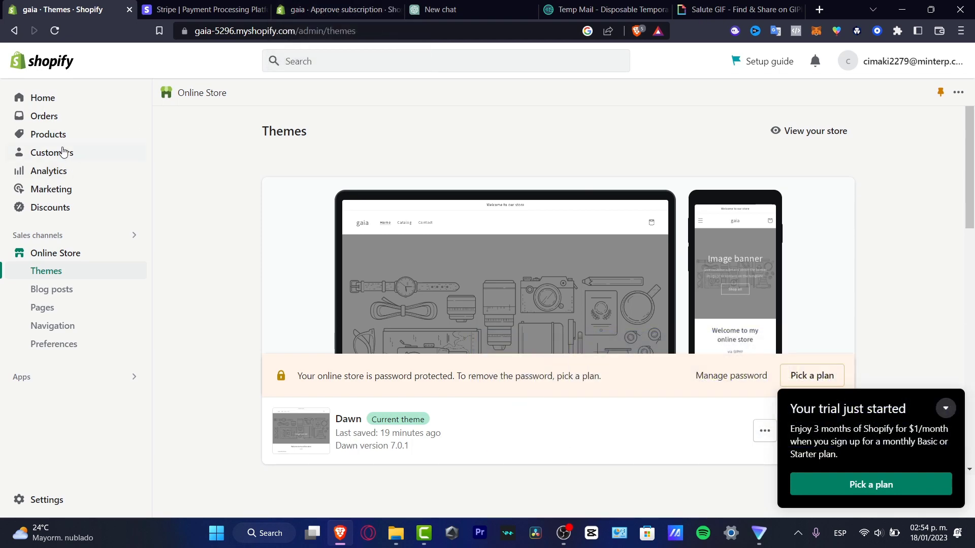
# - Show the store's product list and collapse the 'Your trial just started' panel
pyautogui.click(48, 134)
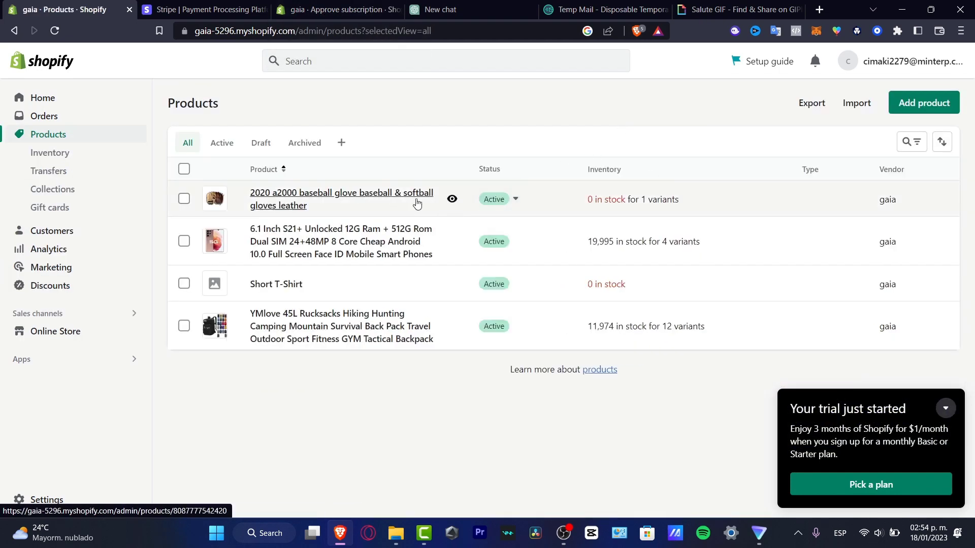
pyautogui.moveTo(444, 277)
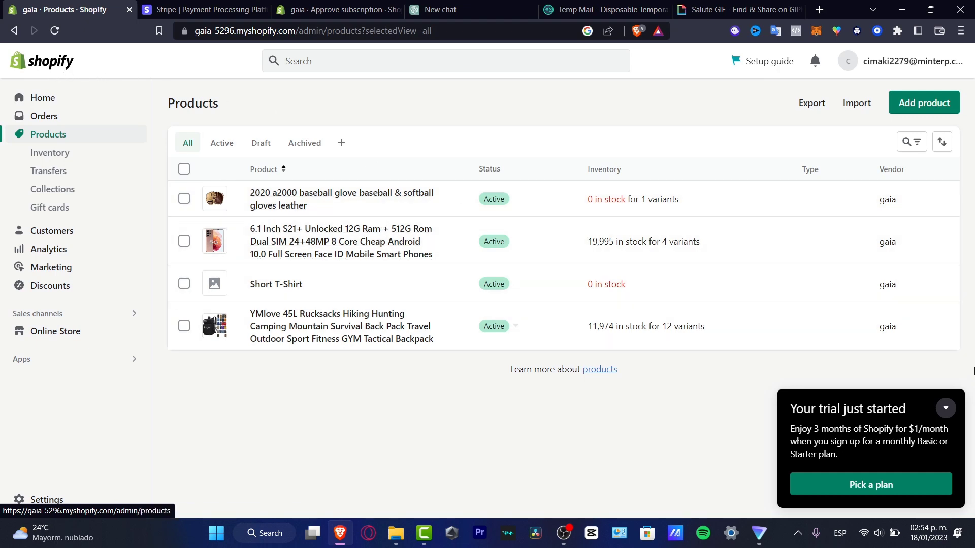
pyautogui.click(945, 408)
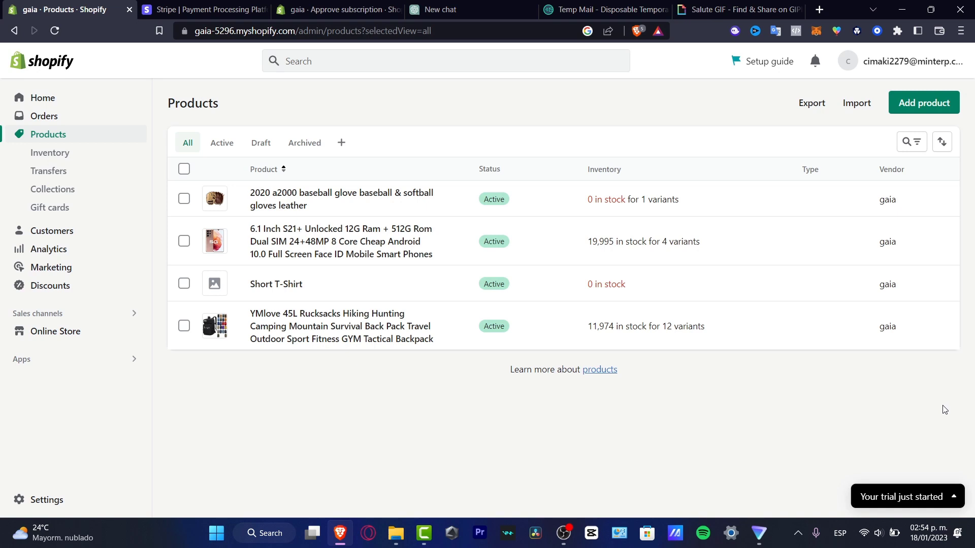
pyautogui.moveTo(942, 409)
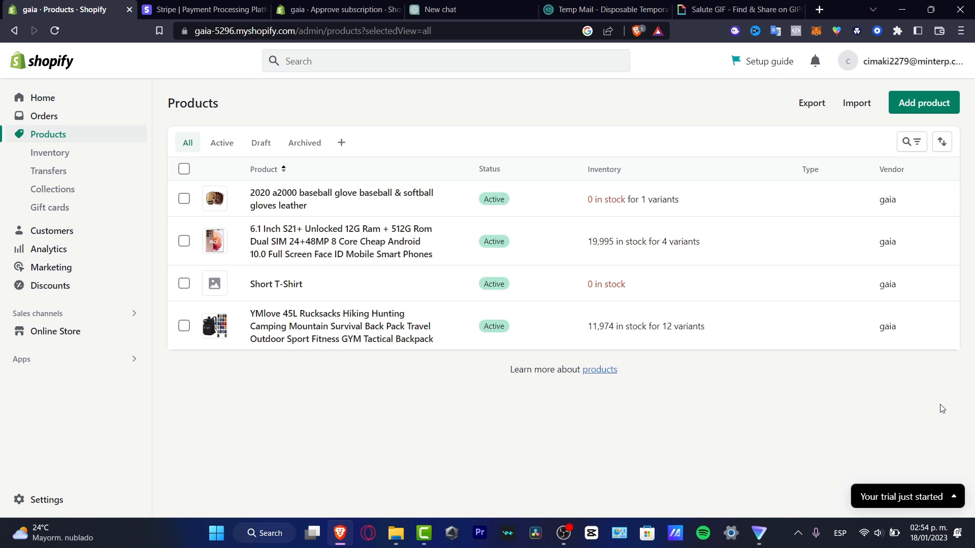
pyautogui.moveTo(711, 417)
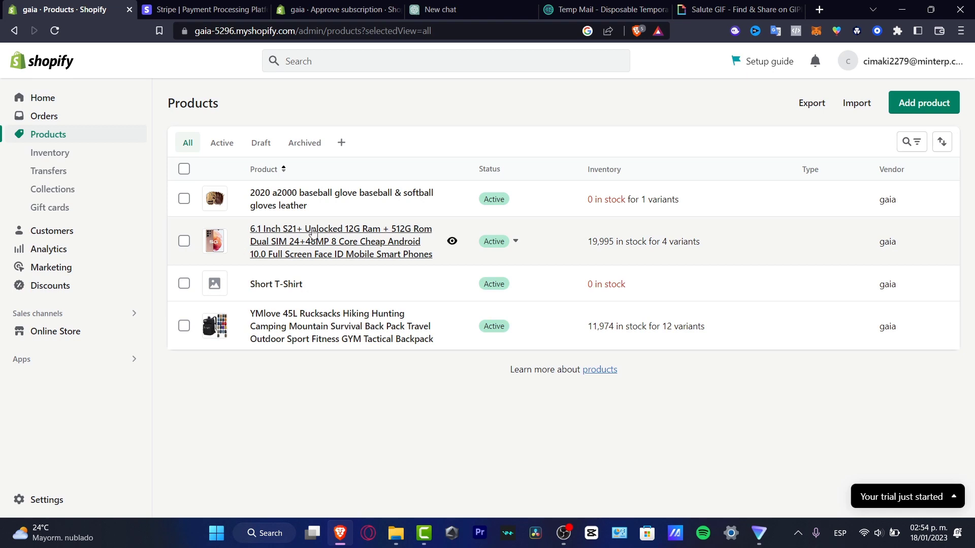
pyautogui.moveTo(383, 237)
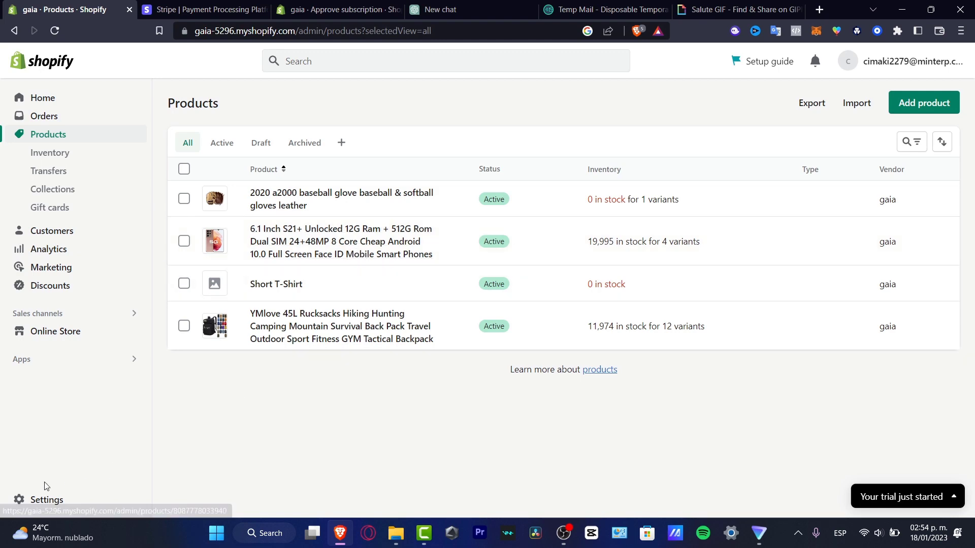
# - Review the store's current plan details in Settings > Plan
pyautogui.click(46, 499)
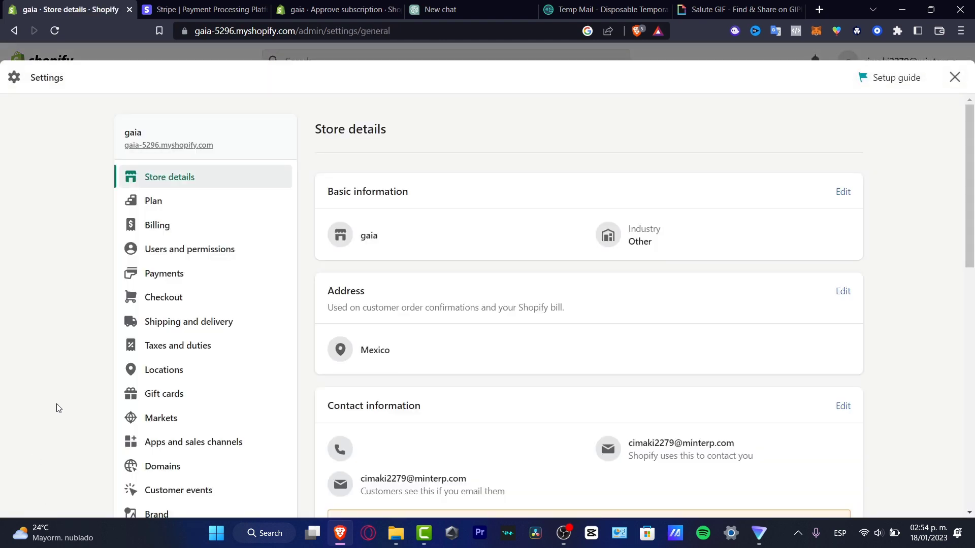
pyautogui.click(153, 200)
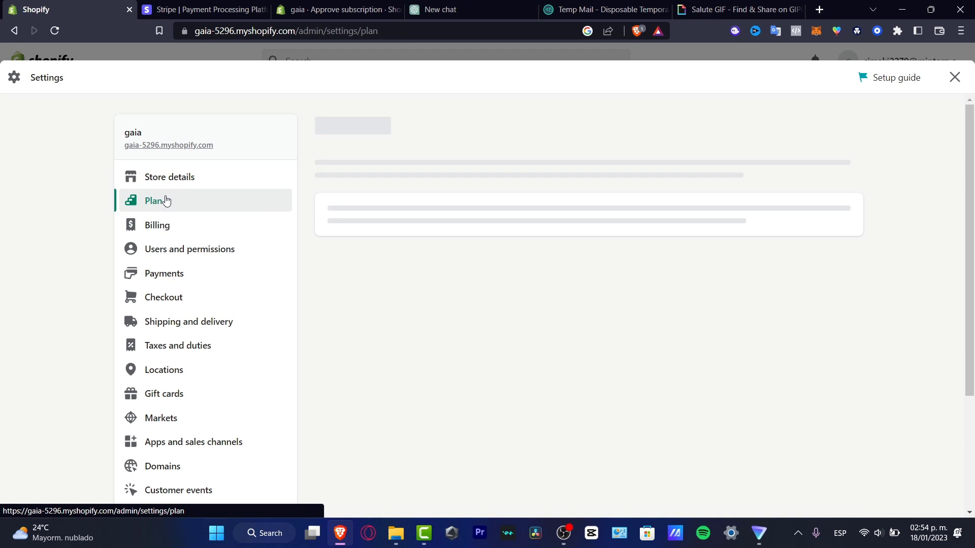
pyautogui.click(153, 200)
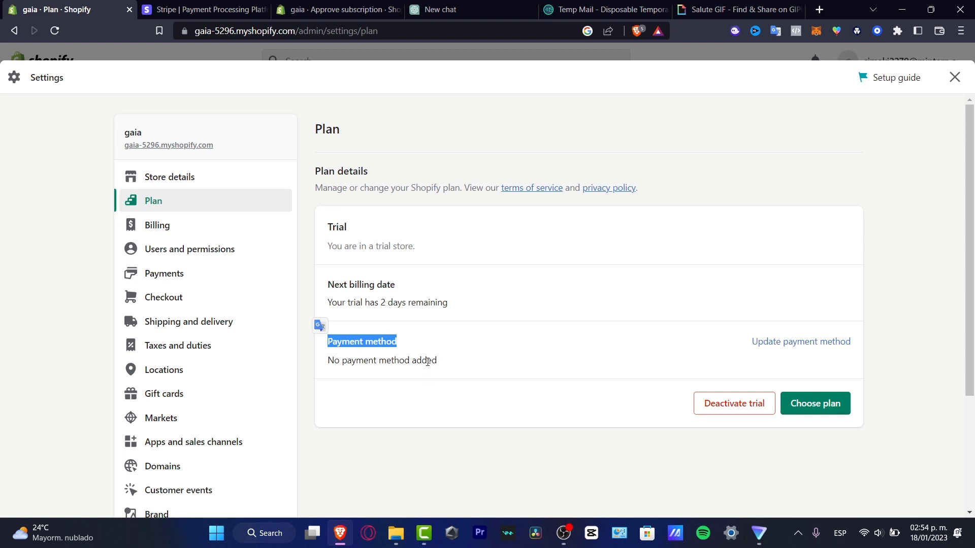
# - View the Billing page with payment methods, USD currency and the trial subscription
pyautogui.click(158, 225)
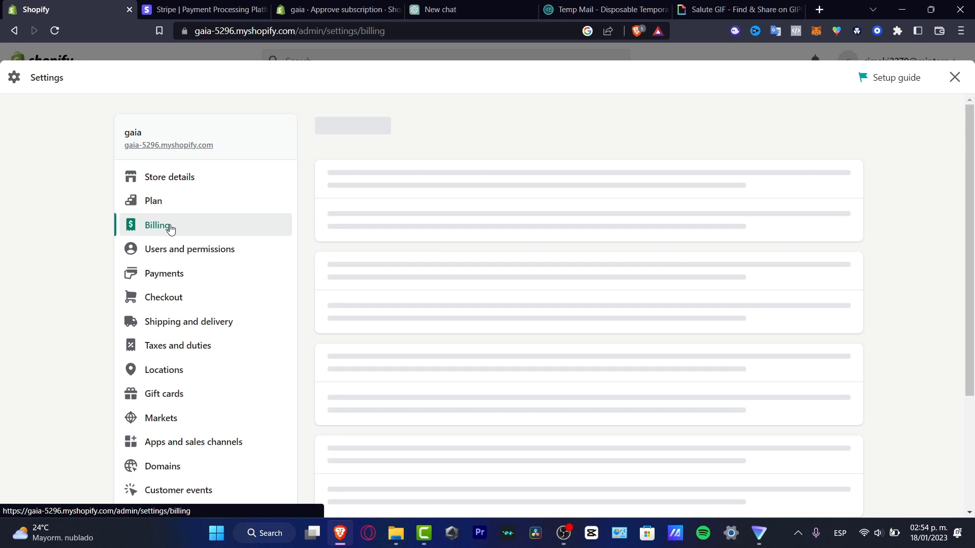
pyautogui.click(157, 226)
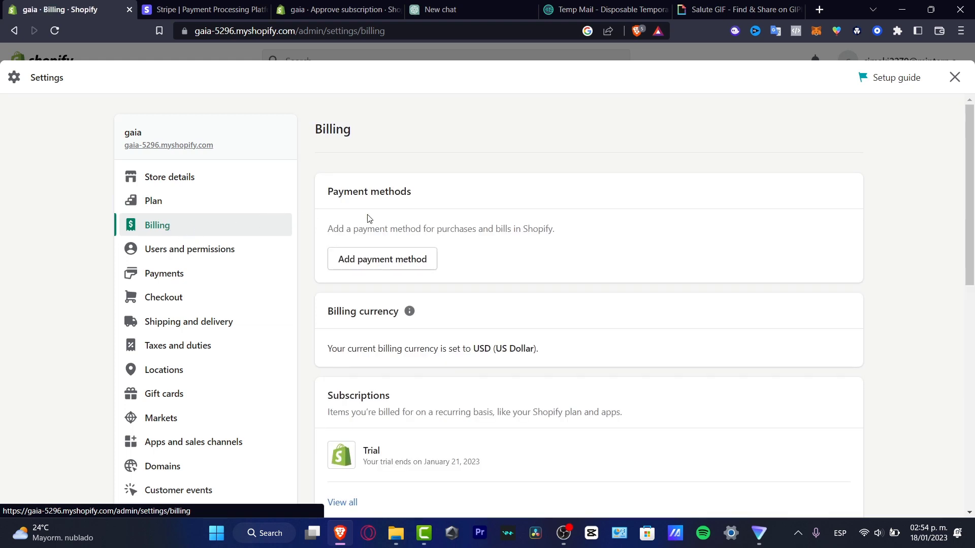
pyautogui.moveTo(403, 262)
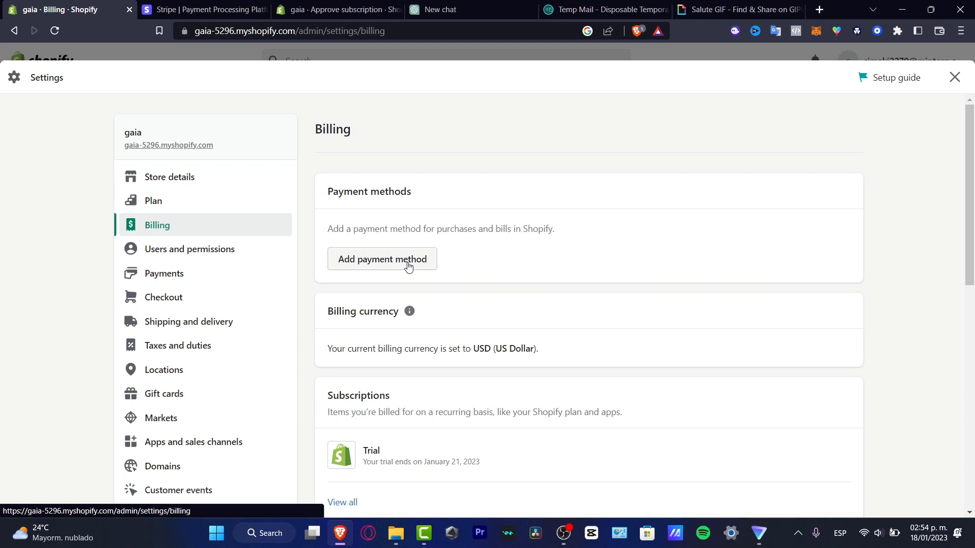
pyautogui.scroll(-3)
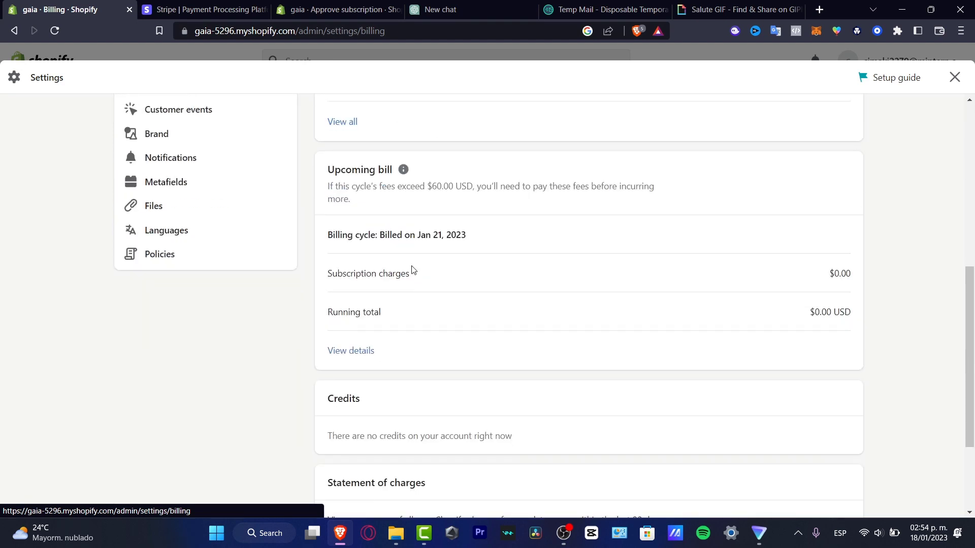
pyautogui.scroll(-3)
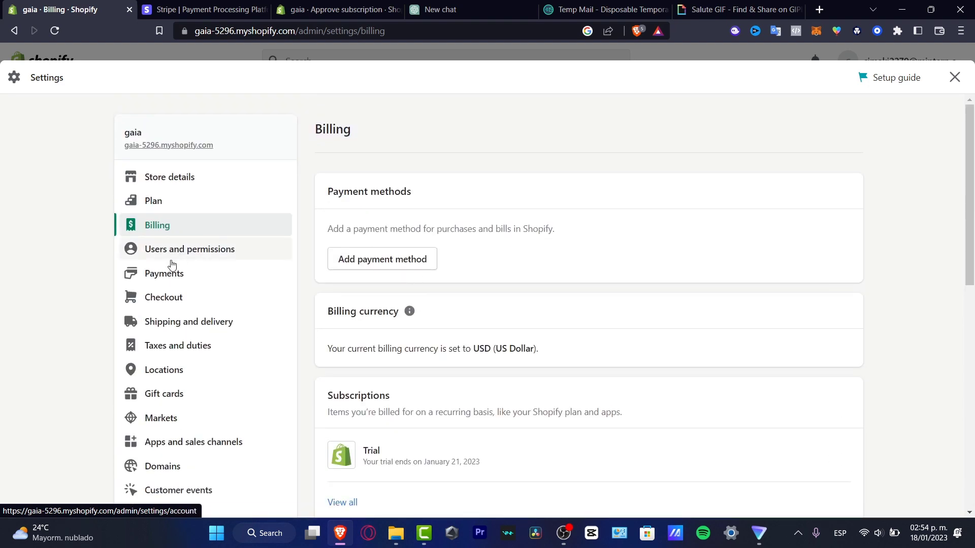
# - View Payments settings with Stripe in test mode and PayPal setup incomplete
pyautogui.click(163, 273)
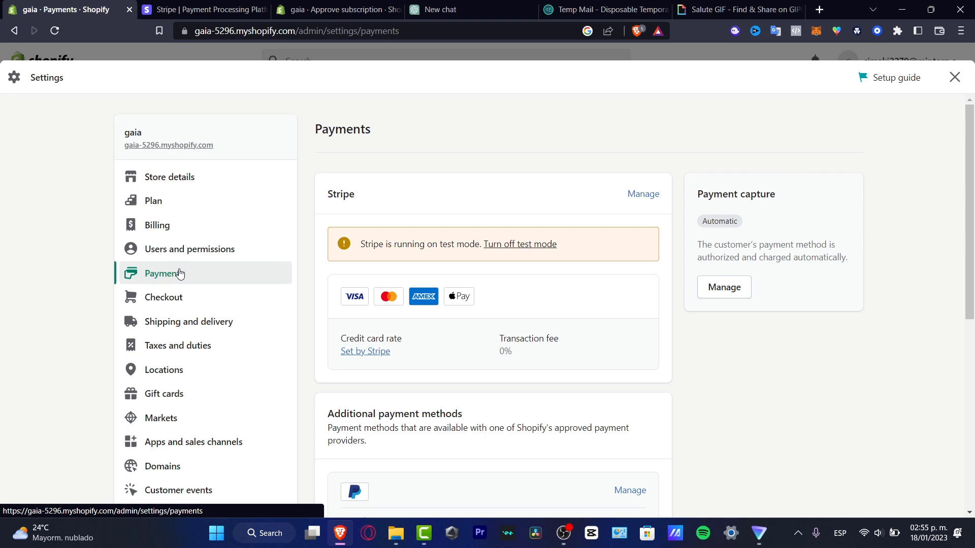
pyautogui.doubleClick(340, 193)
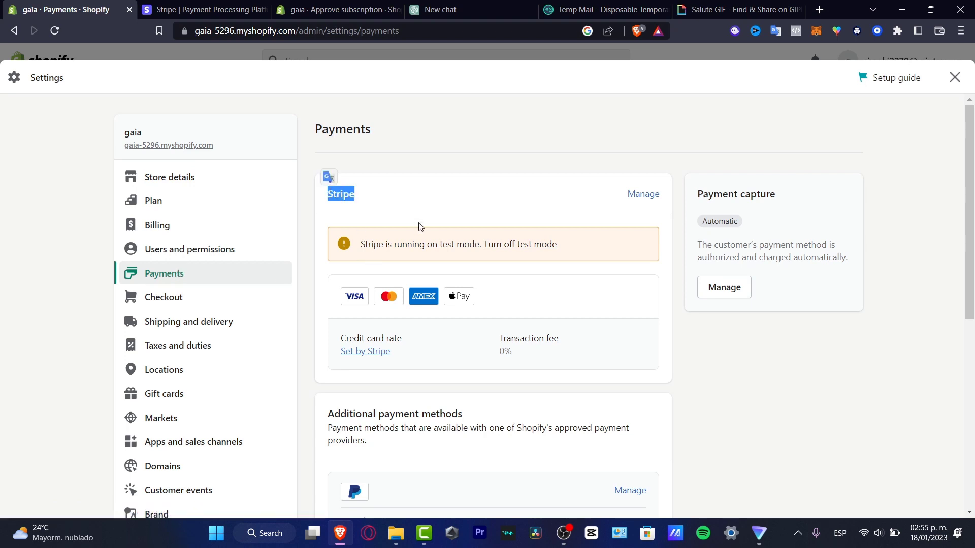
pyautogui.scroll(-3)
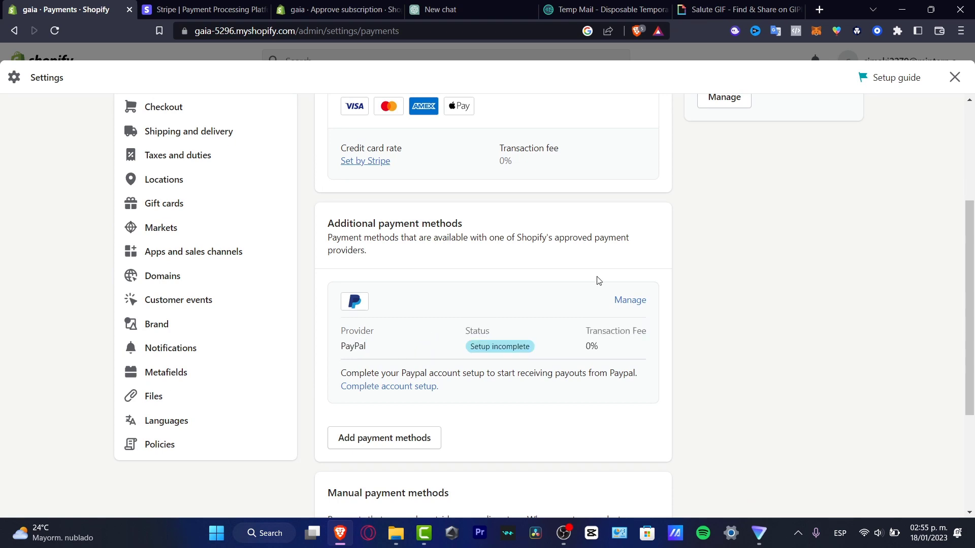
pyautogui.moveTo(964, 129)
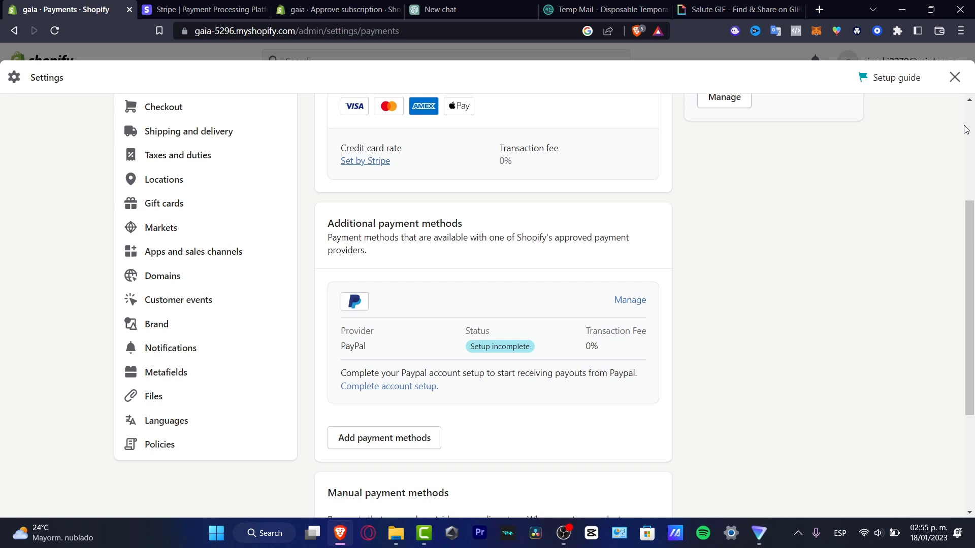
# - Change the baseball glove variant price to 320.00 and save the product
pyautogui.click(48, 134)
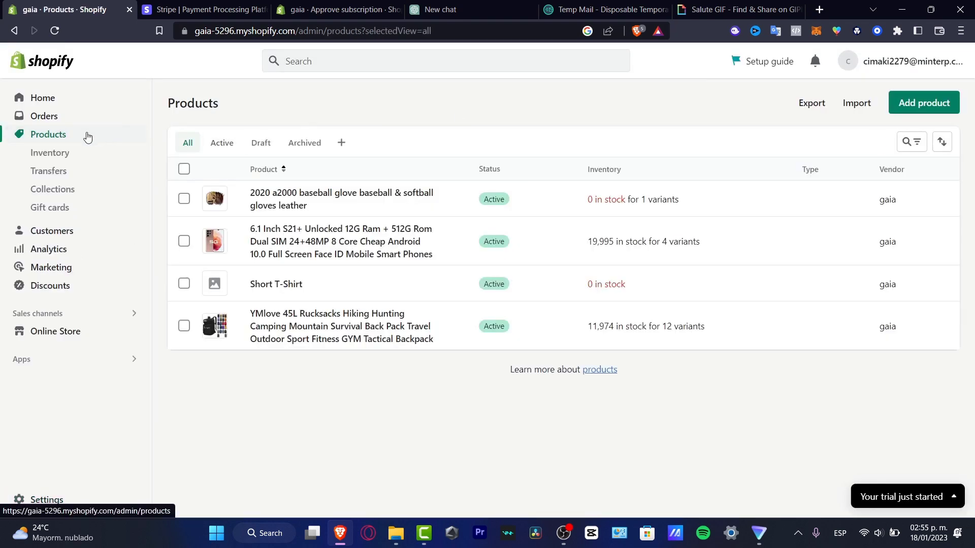
pyautogui.moveTo(70, 129)
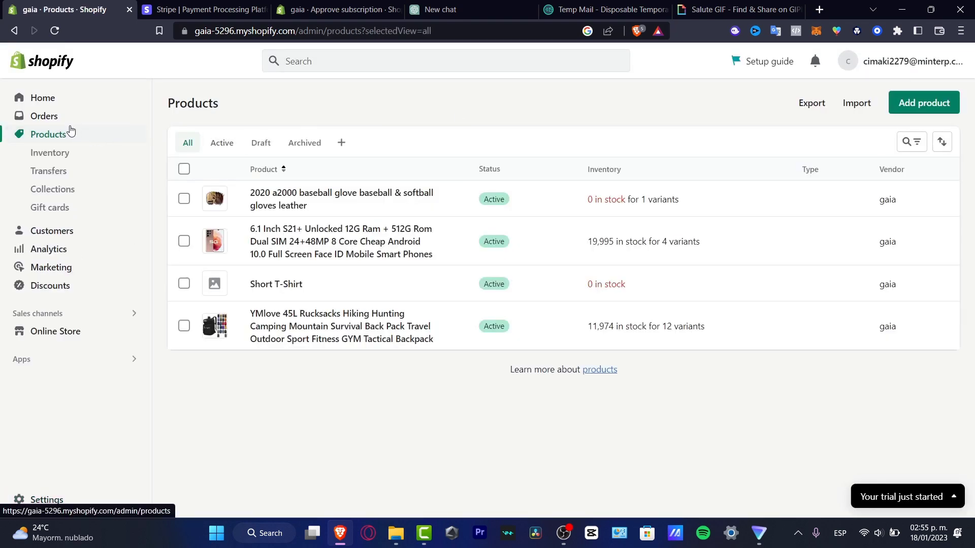
pyautogui.moveTo(44, 116)
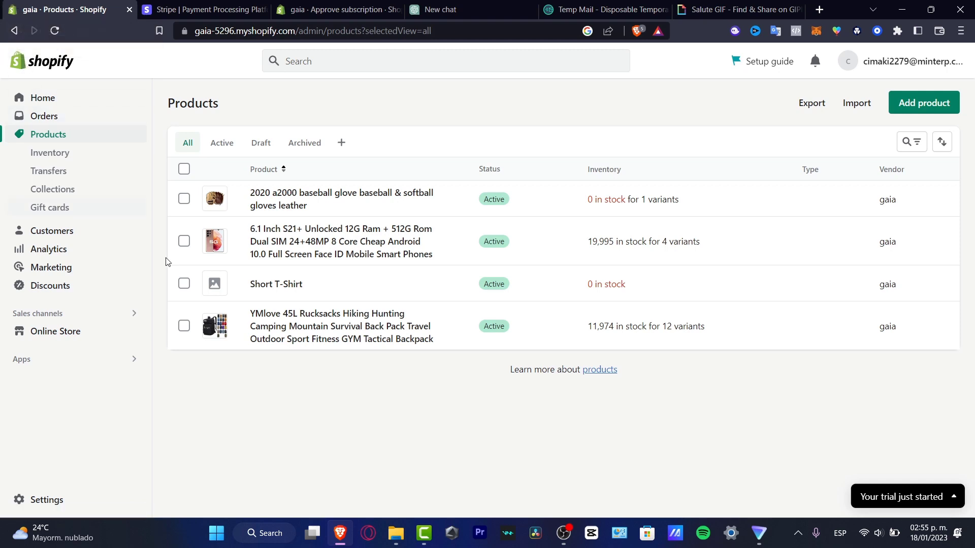
pyautogui.moveTo(150, 135)
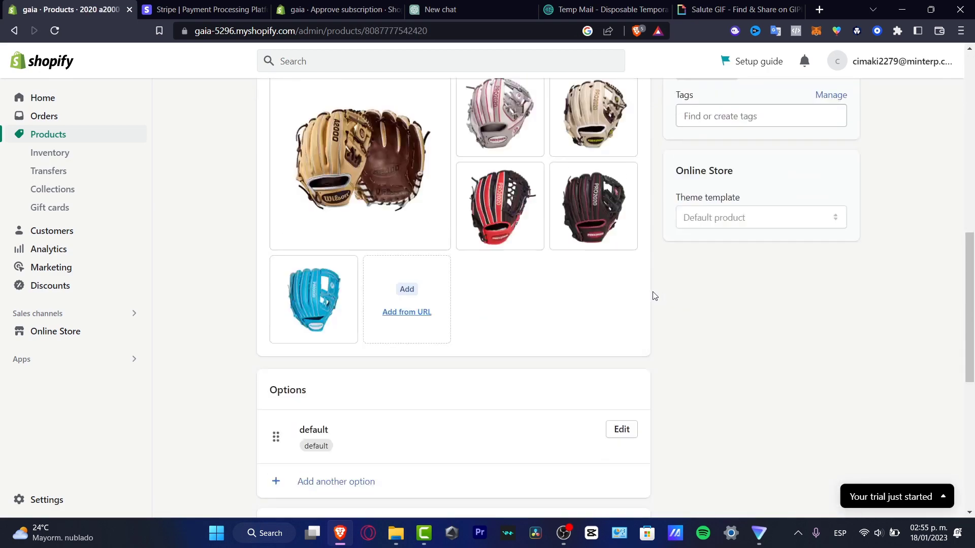
pyautogui.scroll(-3)
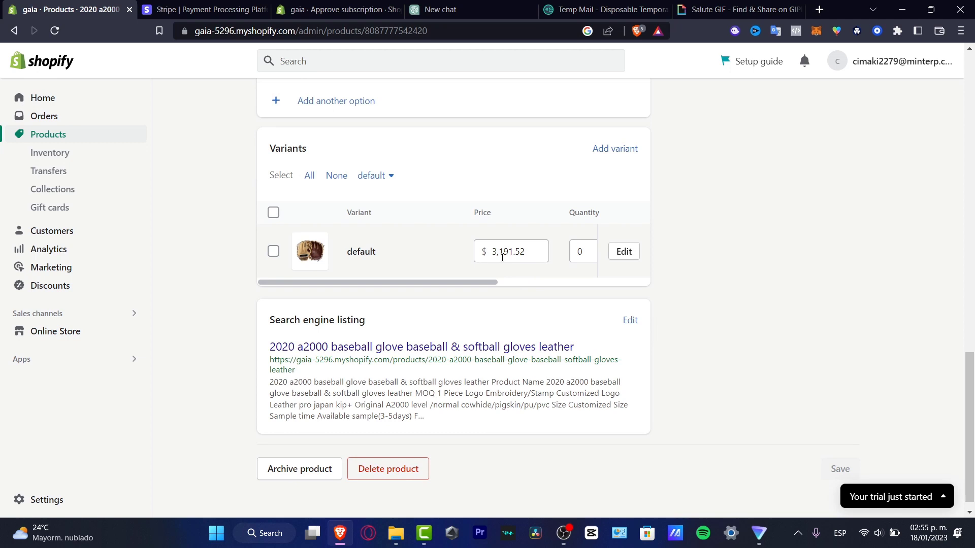
pyautogui.doubleClick(518, 251)
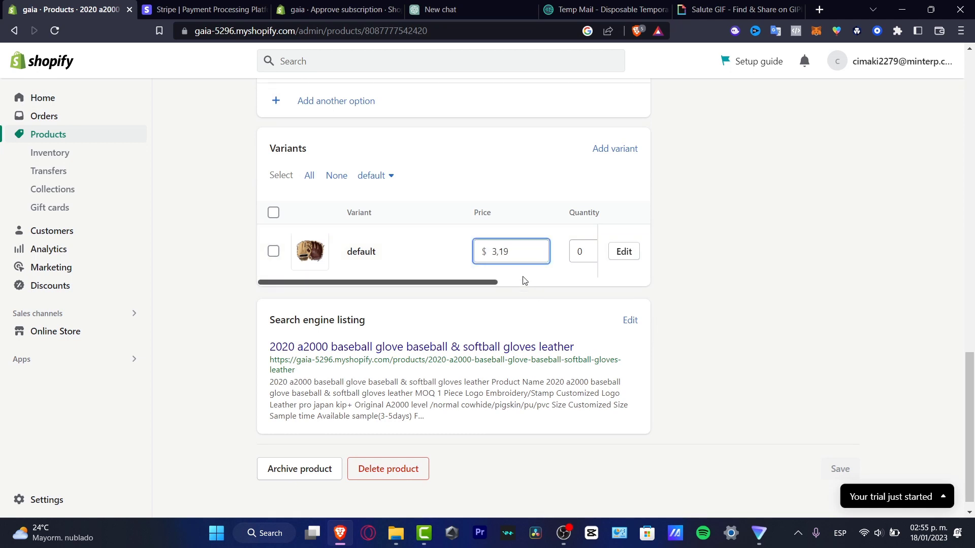
pyautogui.press('Backspace')
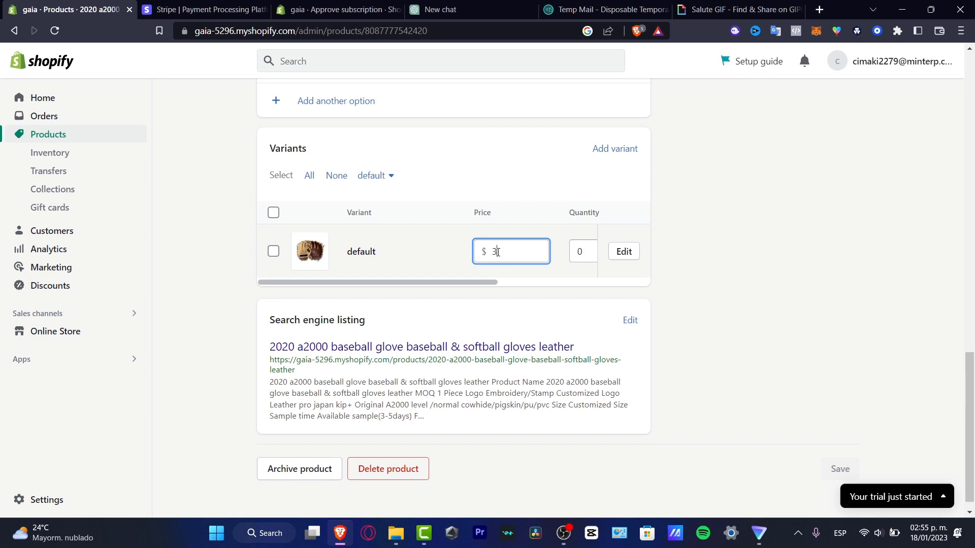
pyautogui.write('20.00')
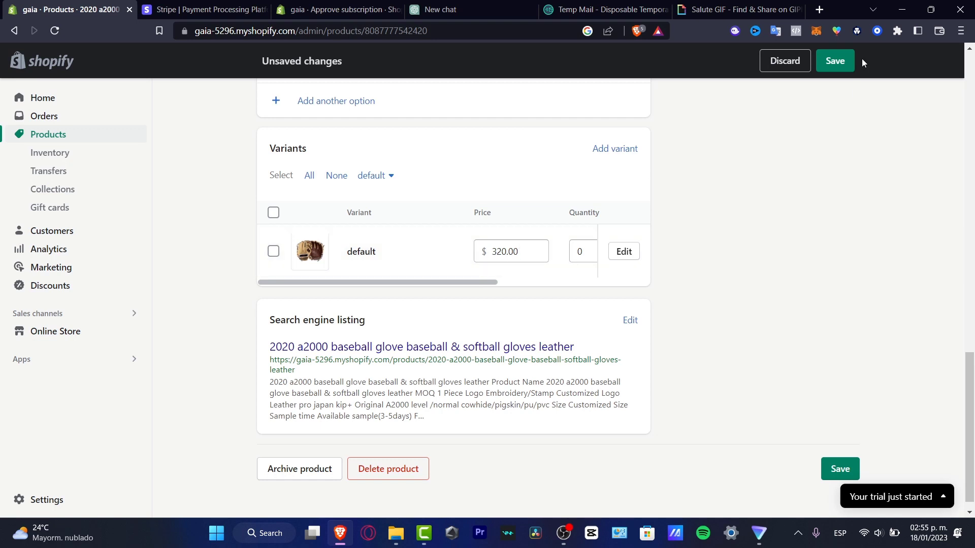
pyautogui.click(835, 60)
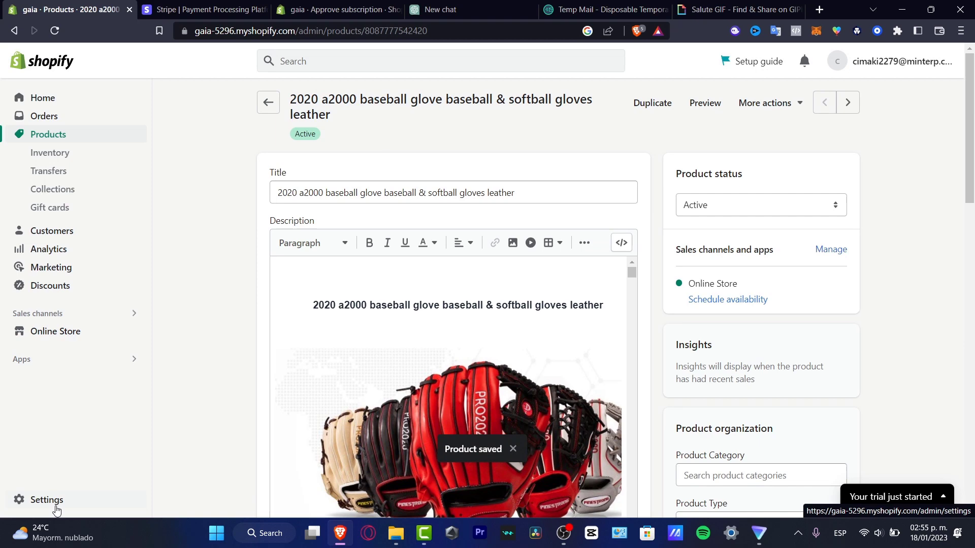
# - Return through Settings > Plan to the Billing page with the trial subscription
pyautogui.click(46, 499)
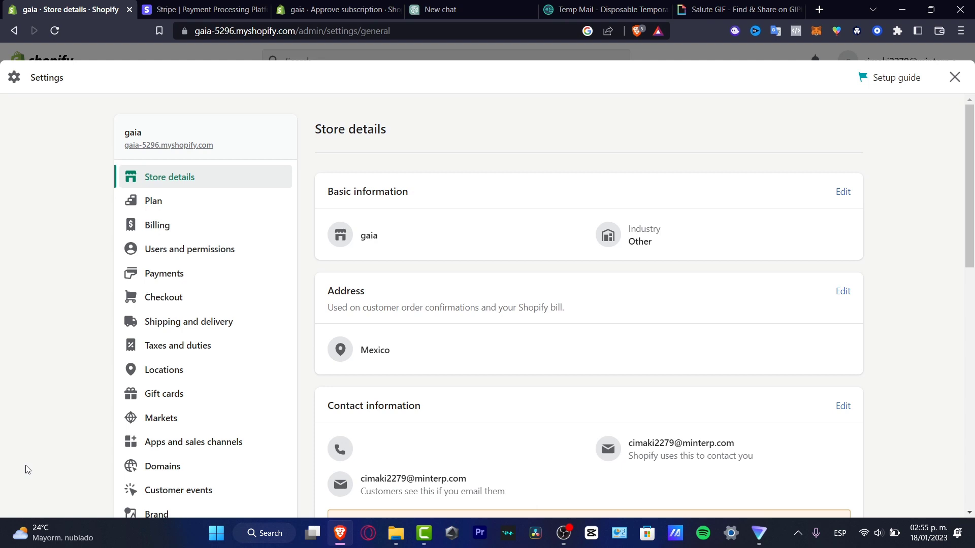
pyautogui.click(153, 200)
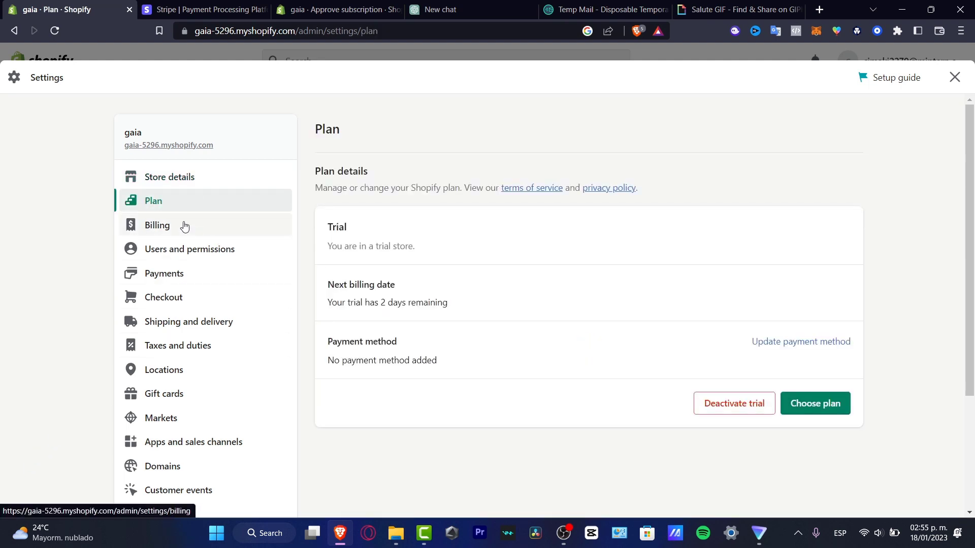
pyautogui.click(156, 225)
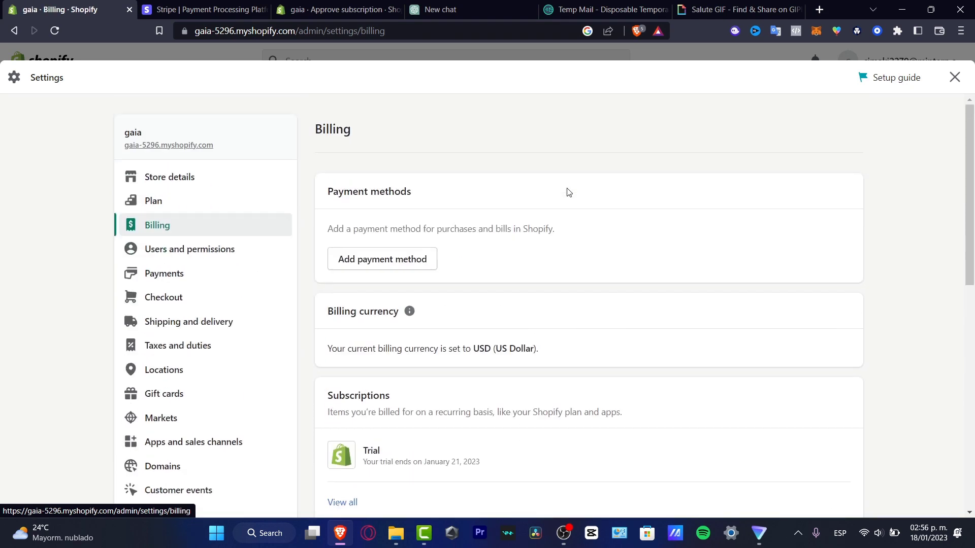
pyautogui.moveTo(400, 242)
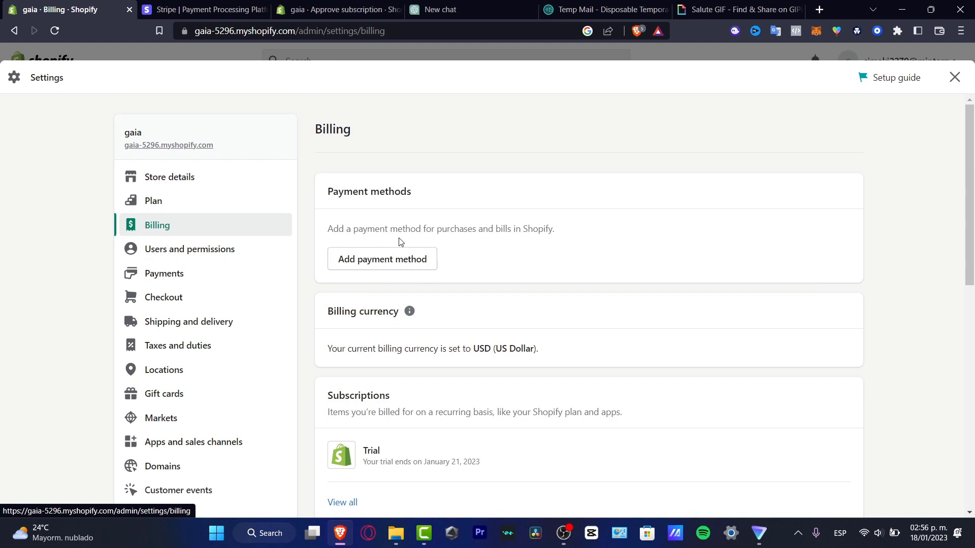
pyautogui.moveTo(462, 251)
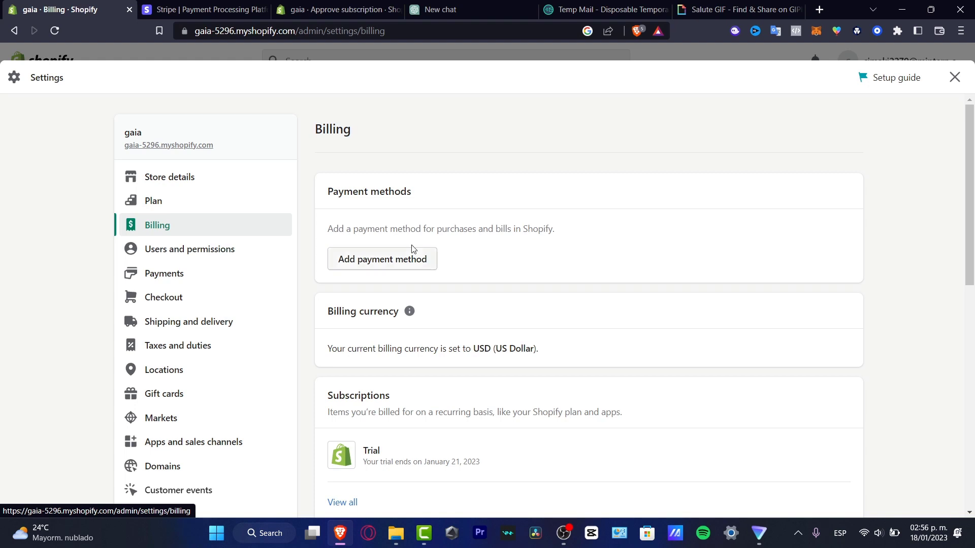
pyautogui.moveTo(294, 237)
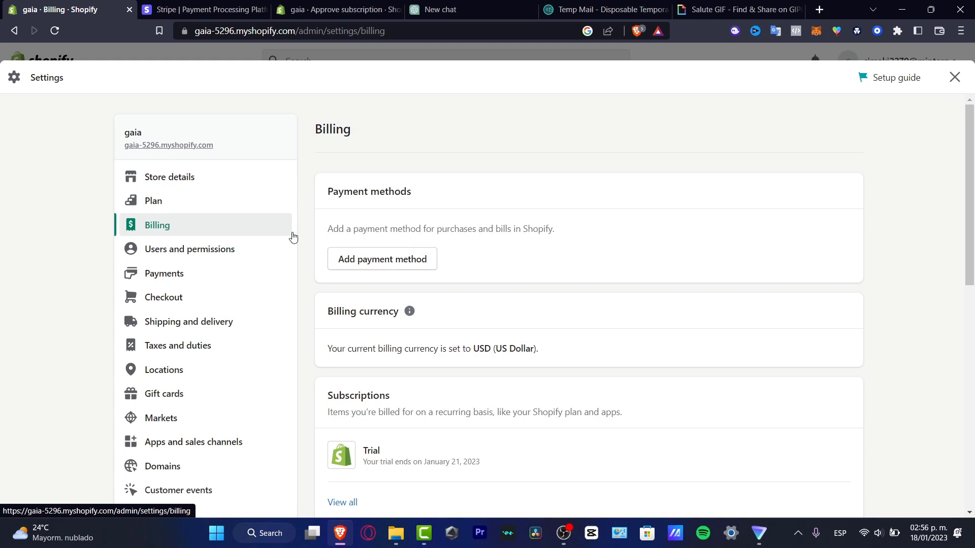
pyautogui.moveTo(328, 251)
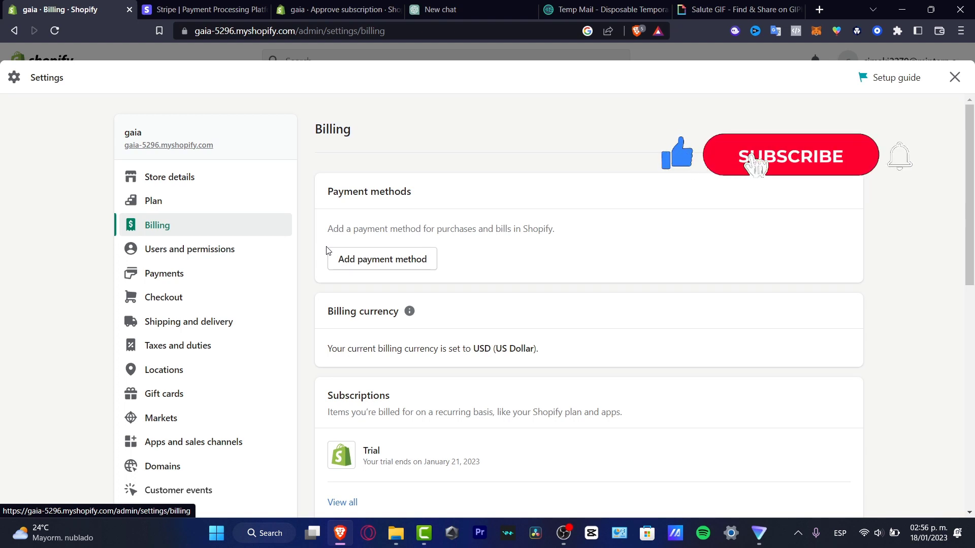
pyautogui.click(790, 156)
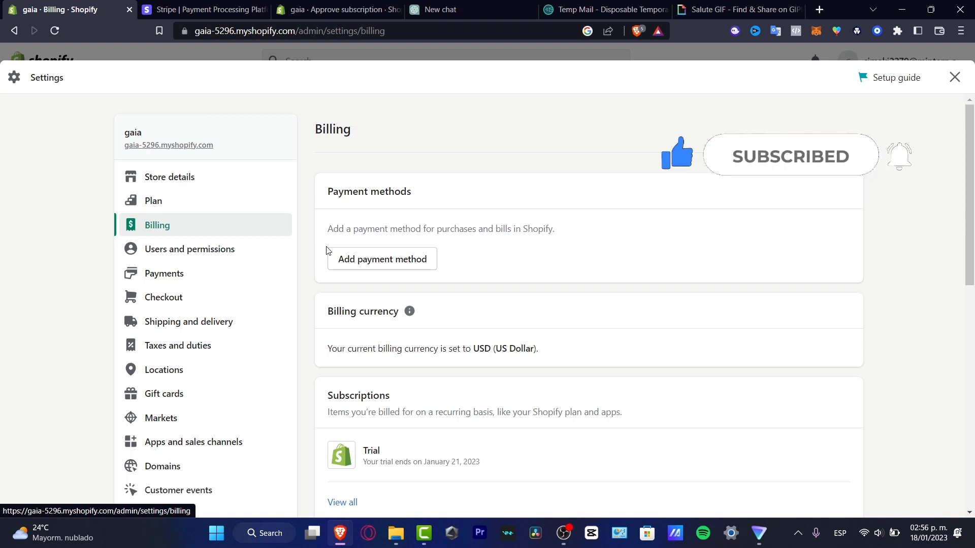